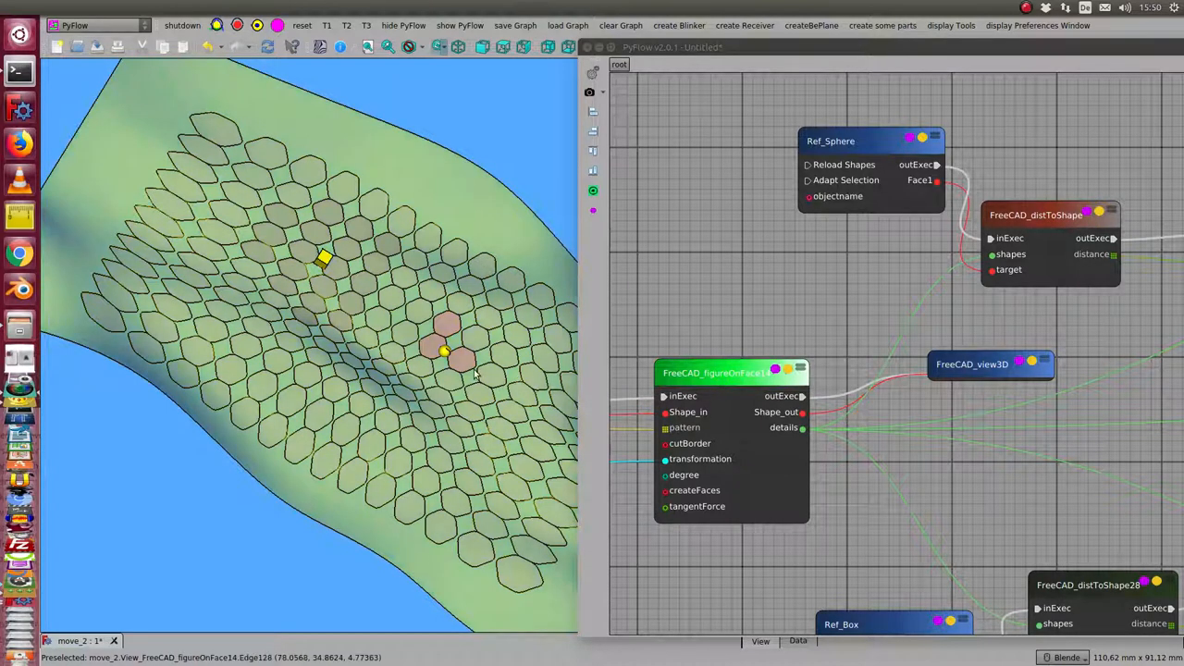
# Select Ref_Sphere, then the FreeCAD_distToShape node to view its shapes and target inputs
pyautogui.click(444, 354)
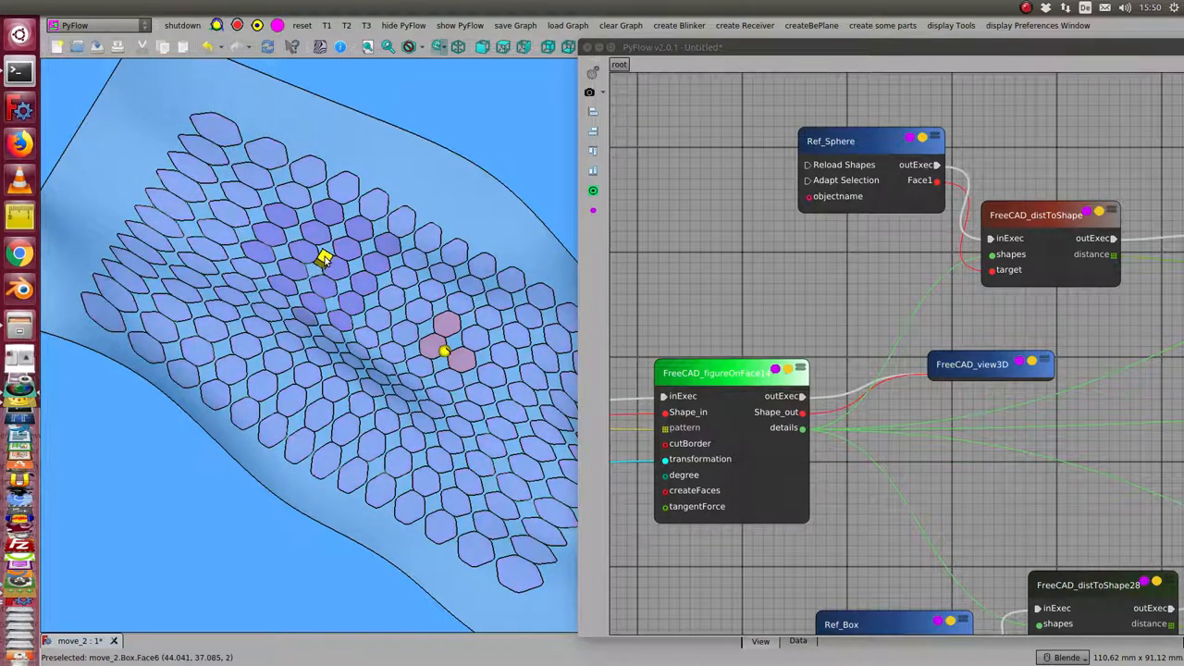
pyautogui.moveTo(444, 351)
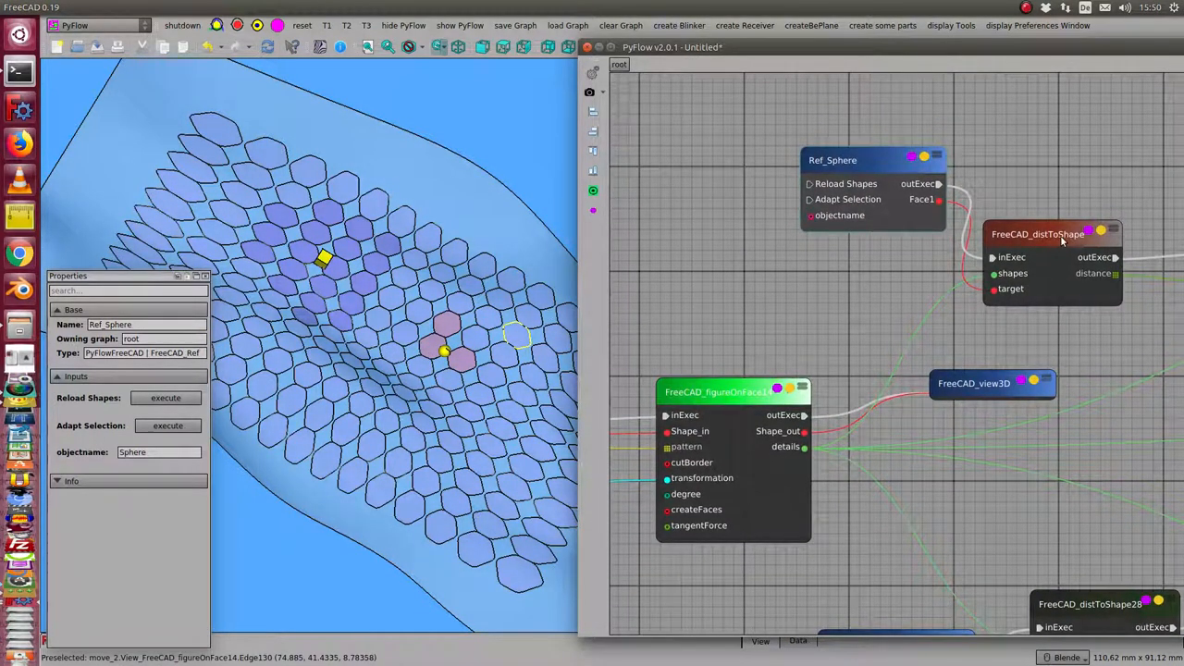
pyautogui.click(1039, 234)
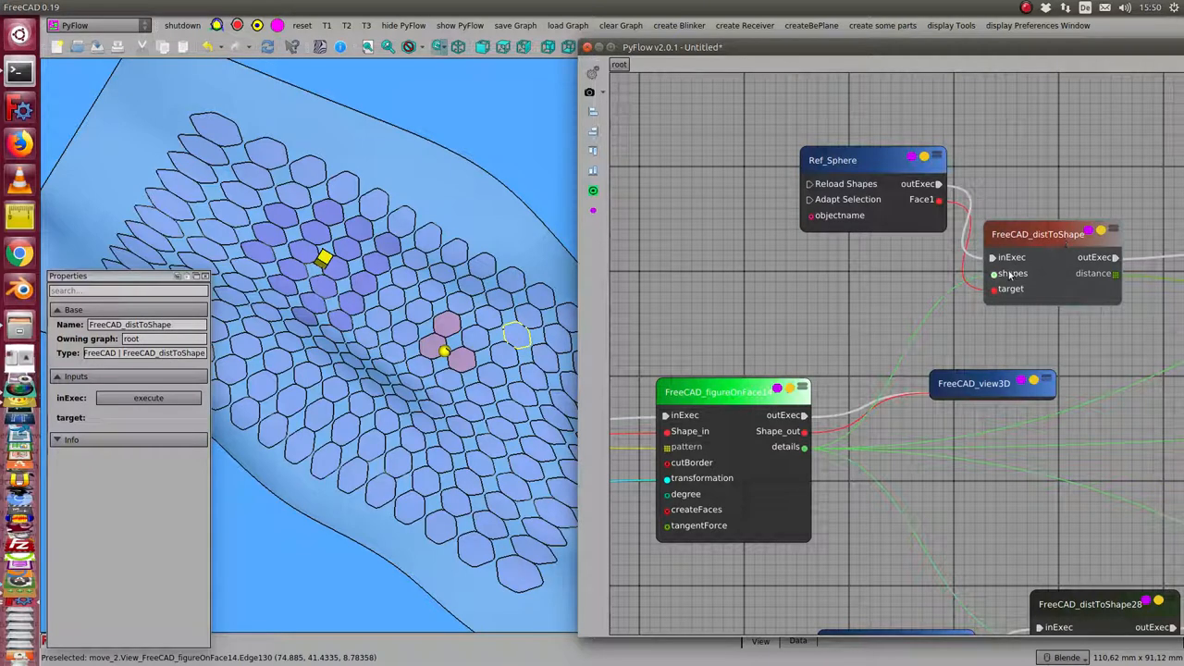
pyautogui.moveTo(620, 368)
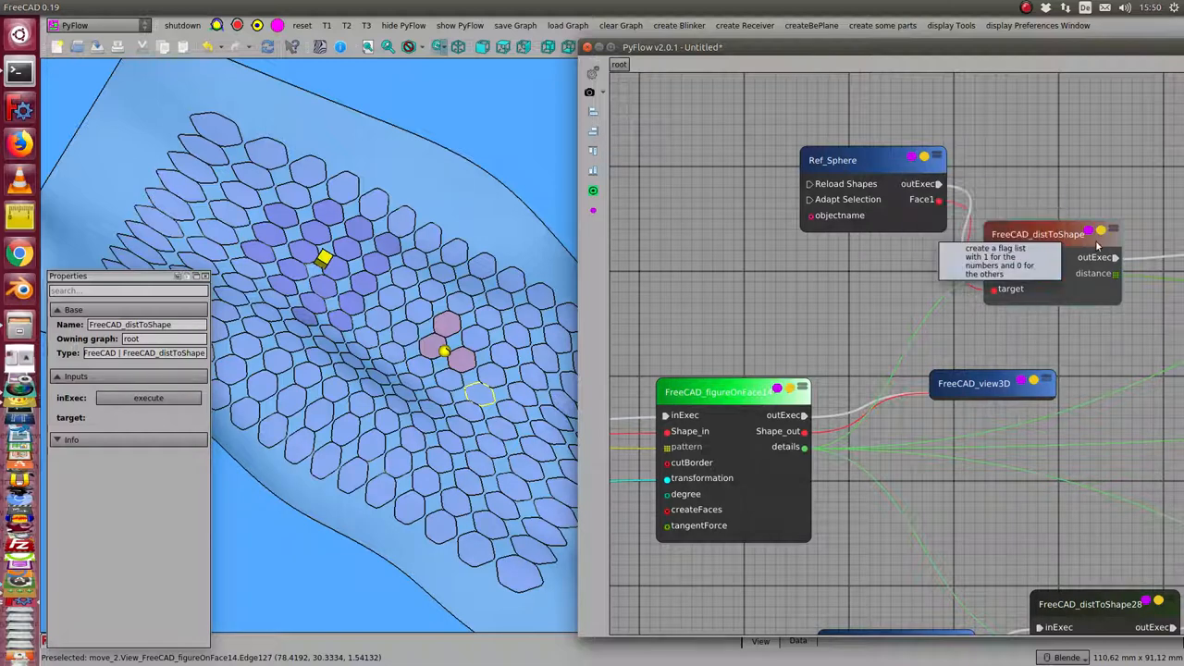
pyautogui.moveTo(865, 176)
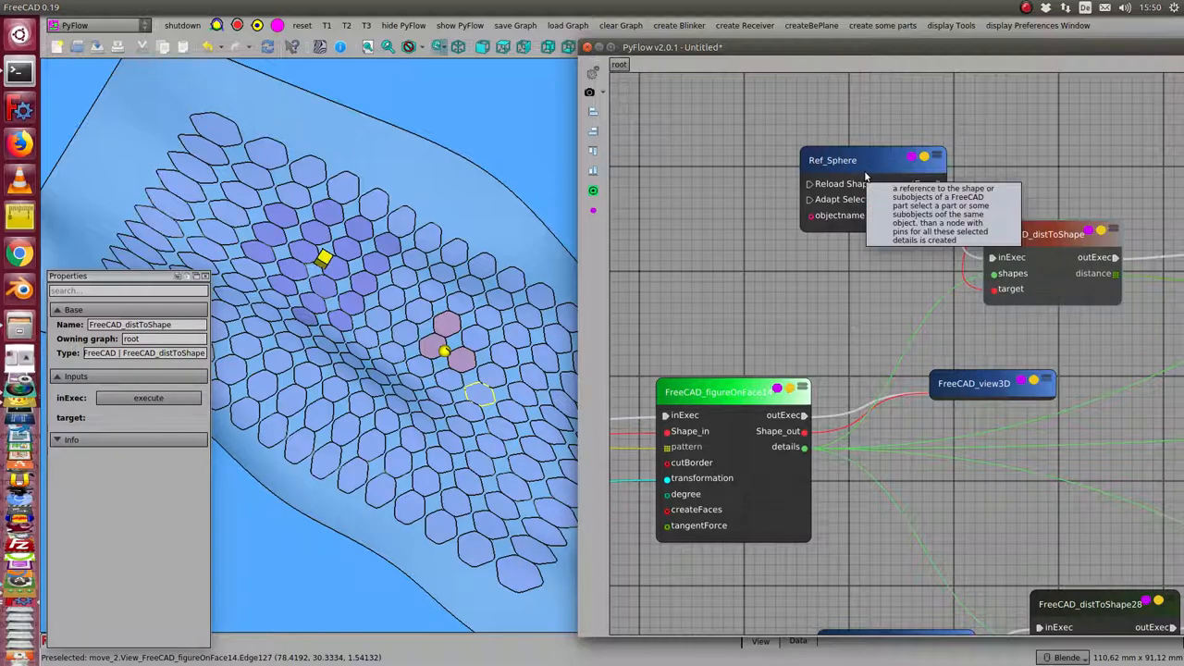
pyautogui.moveTo(1001, 289)
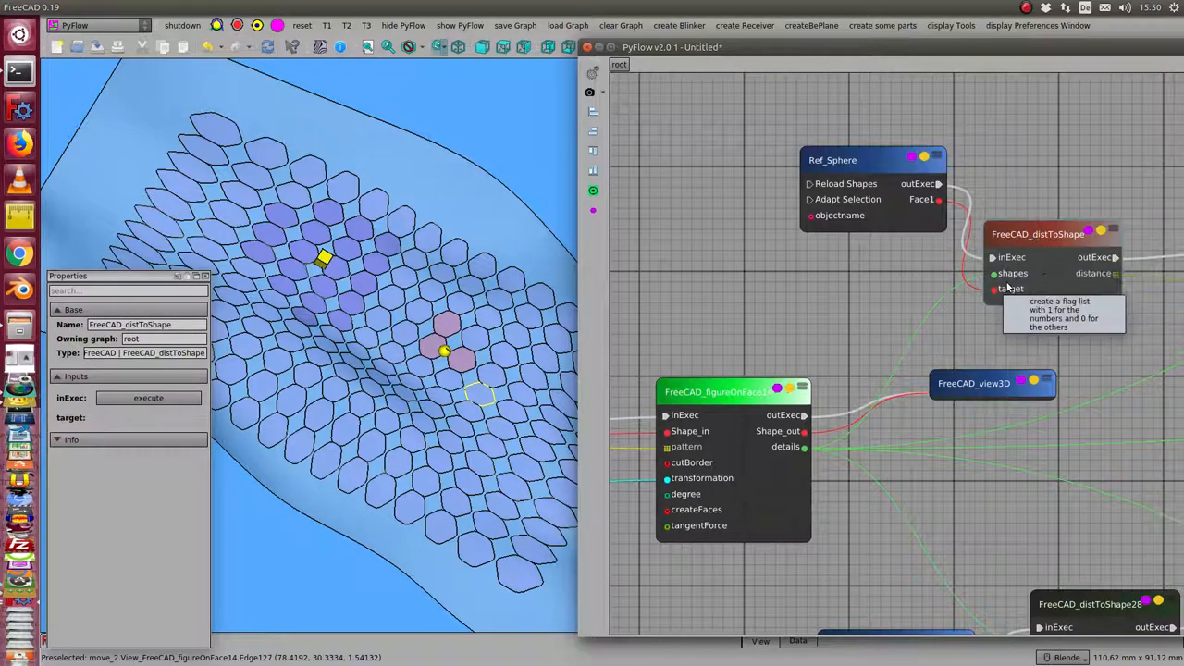
pyautogui.moveTo(1115, 273)
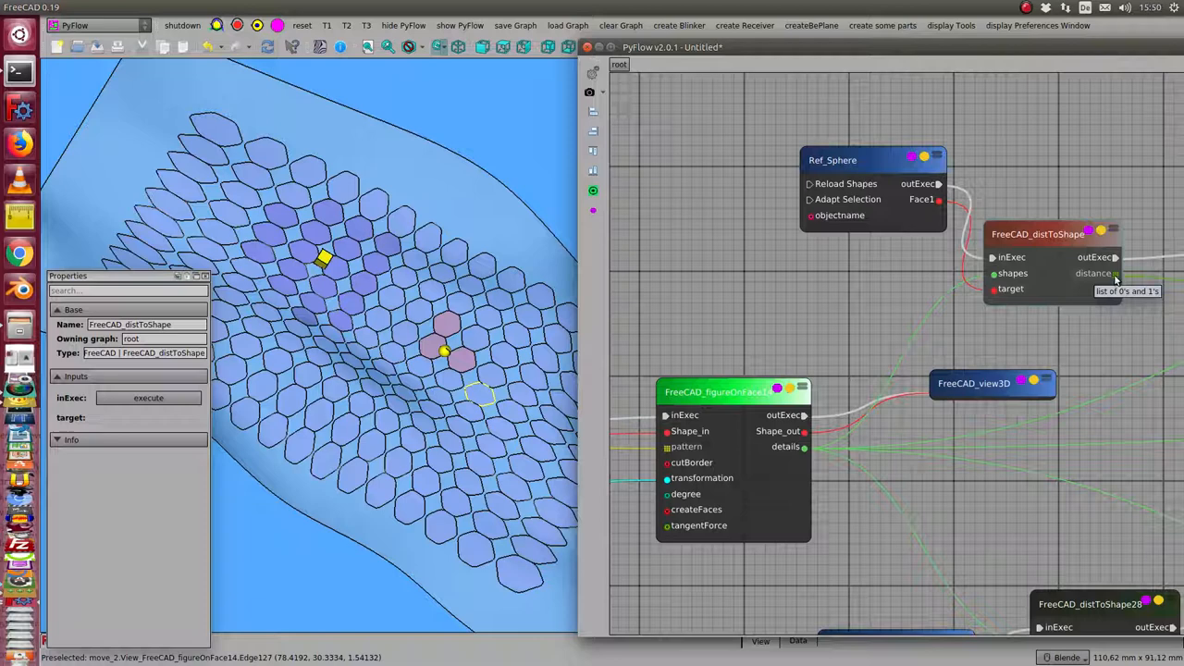
pyautogui.moveTo(1043, 175)
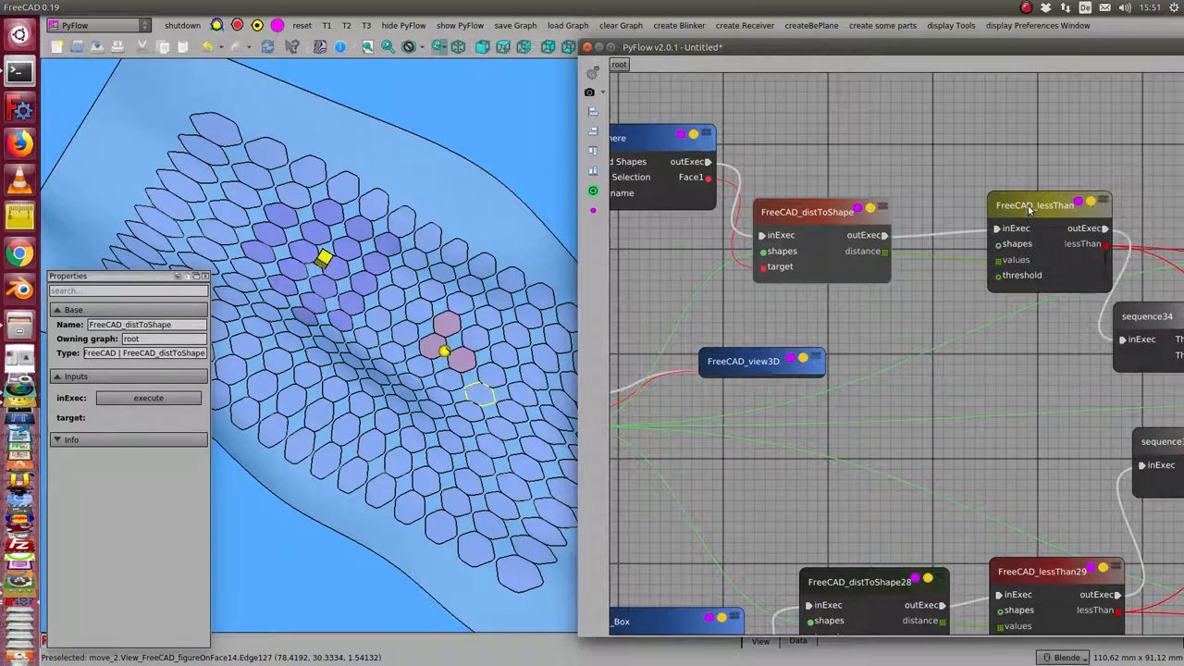
# Set the FreeCAD_lessThan node's threshold to 12.000
pyautogui.click(1036, 204)
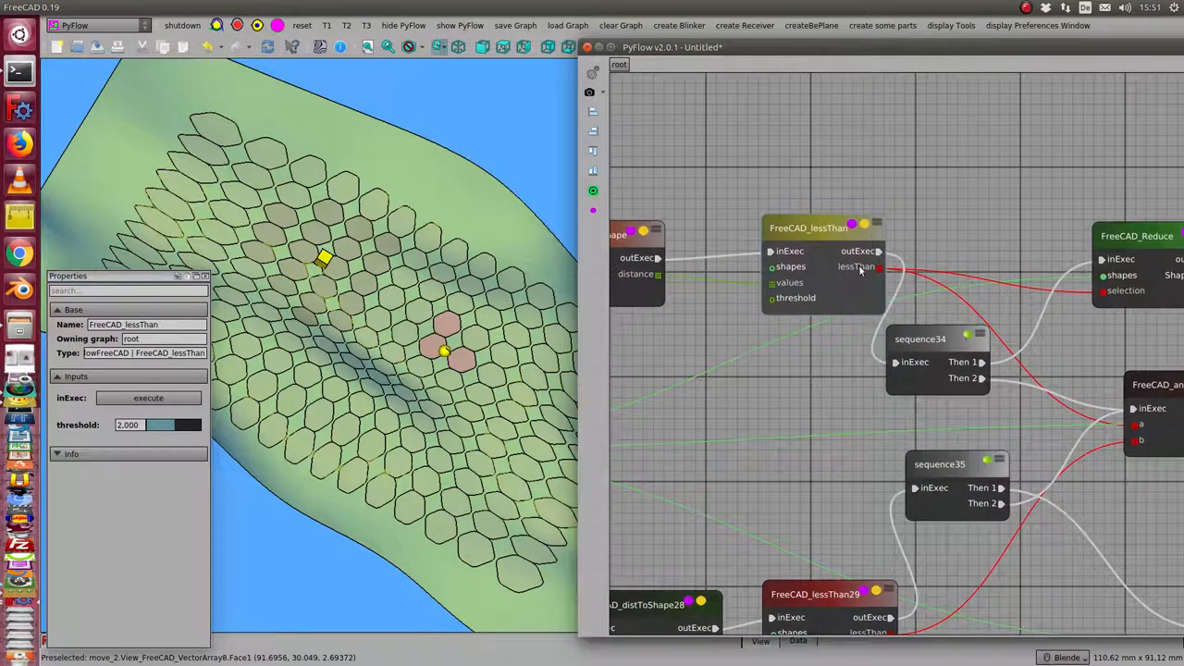
pyautogui.moveTo(775, 350)
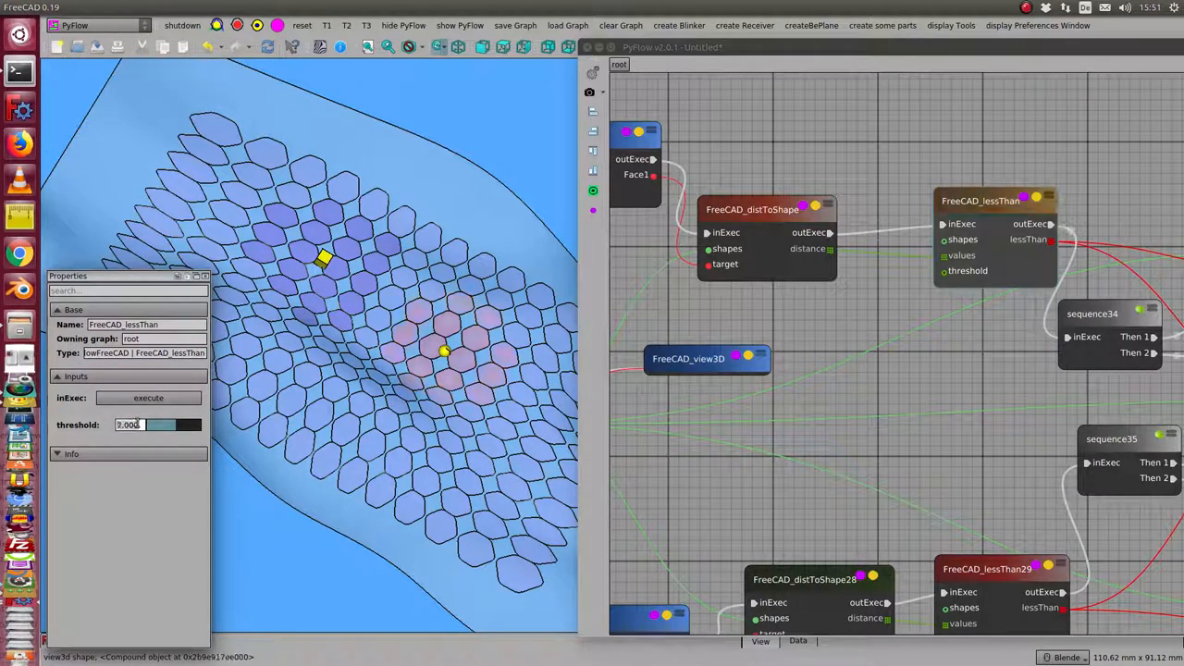
pyautogui.write('12.000')
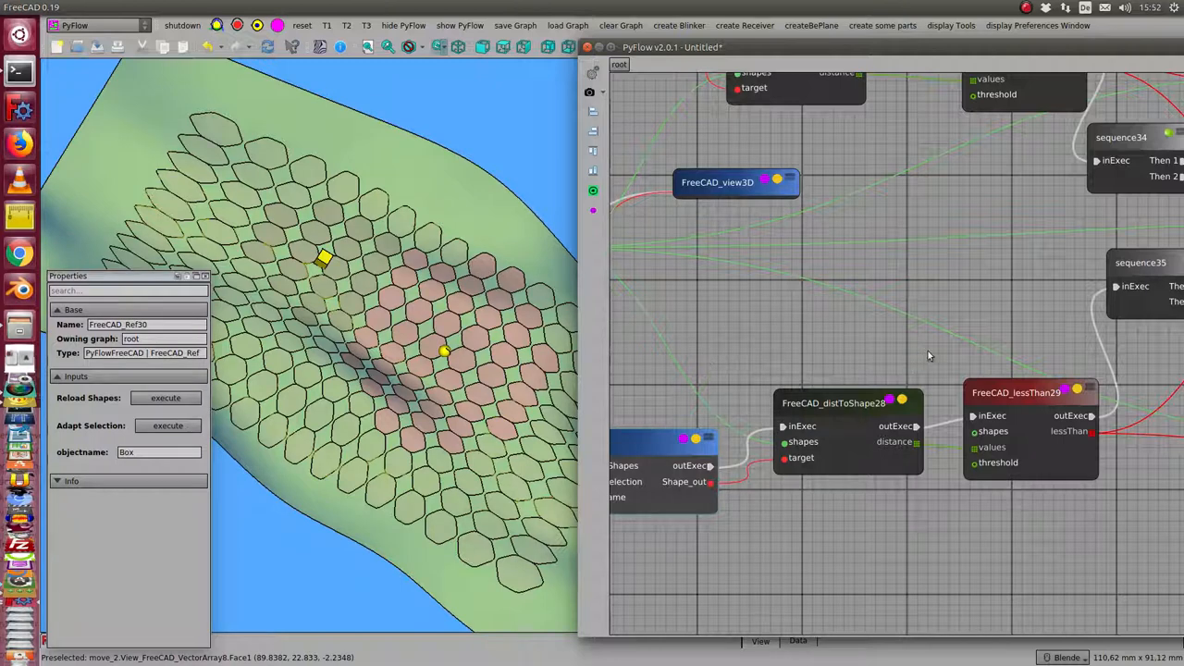
pyautogui.moveTo(1011, 398)
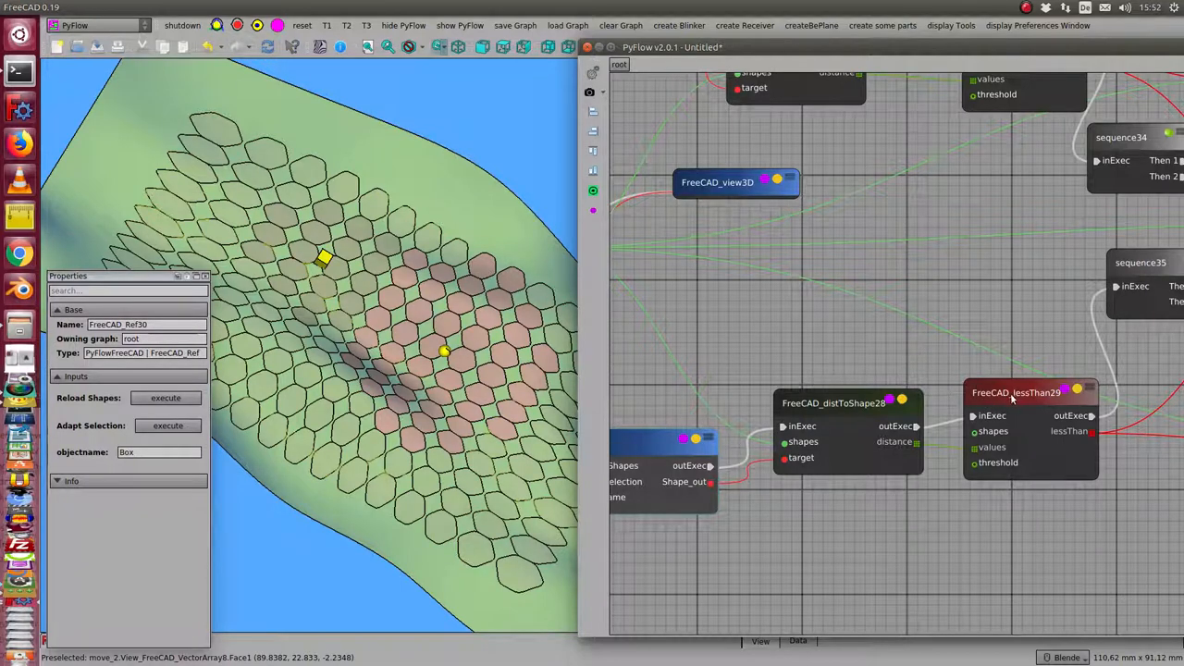
# Select the second lessThan node to inspect the box branch threshold of 19
pyautogui.click(1016, 392)
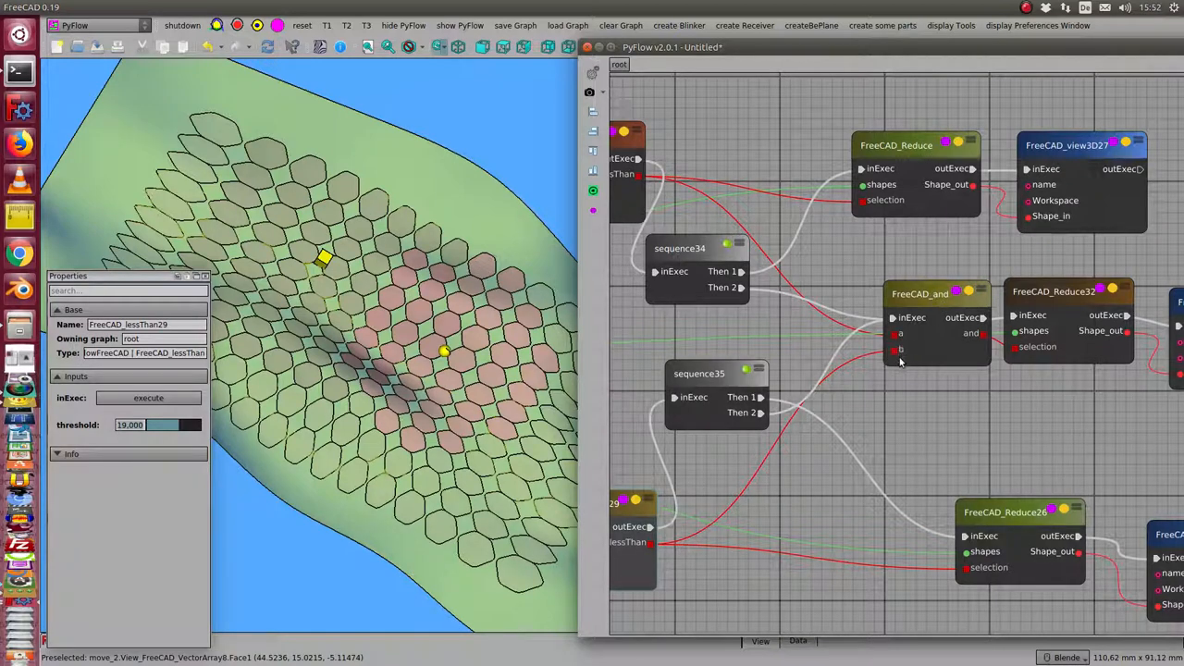
pyautogui.moveTo(899, 360)
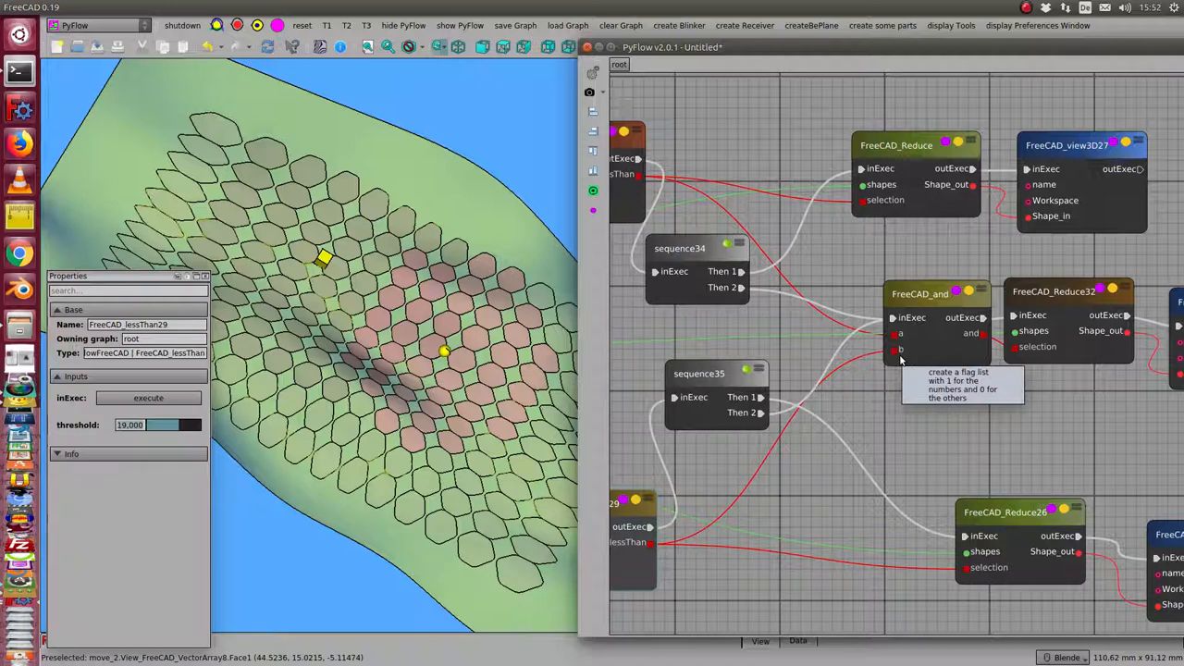
pyautogui.moveTo(1052, 414)
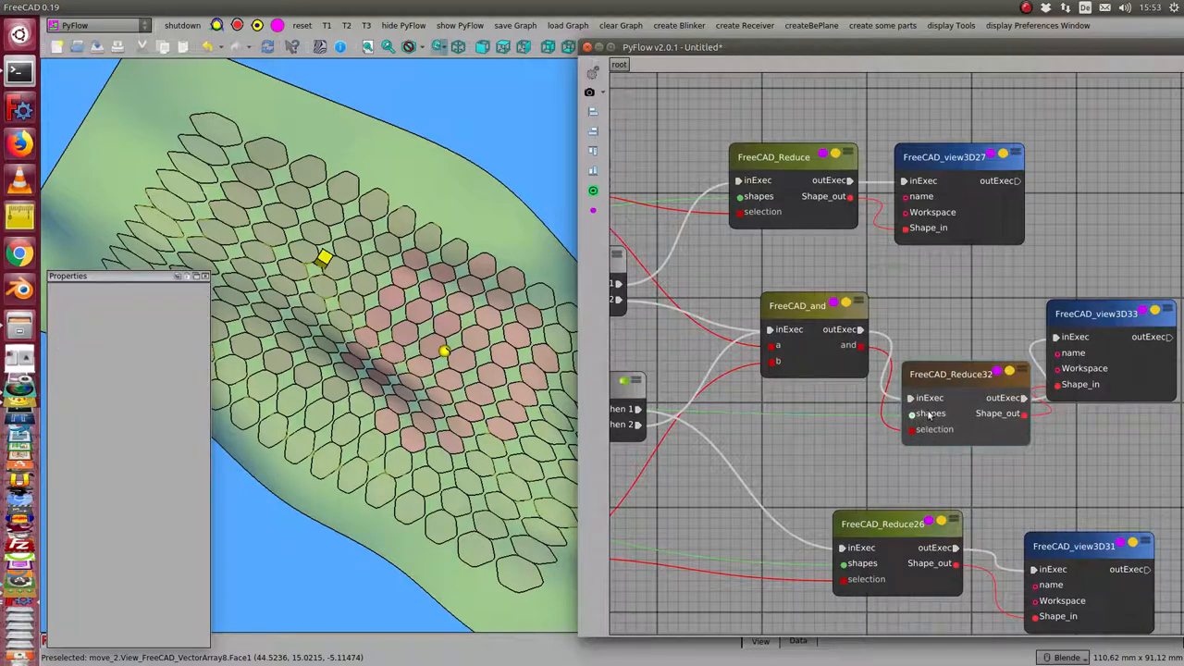
pyautogui.moveTo(912, 413)
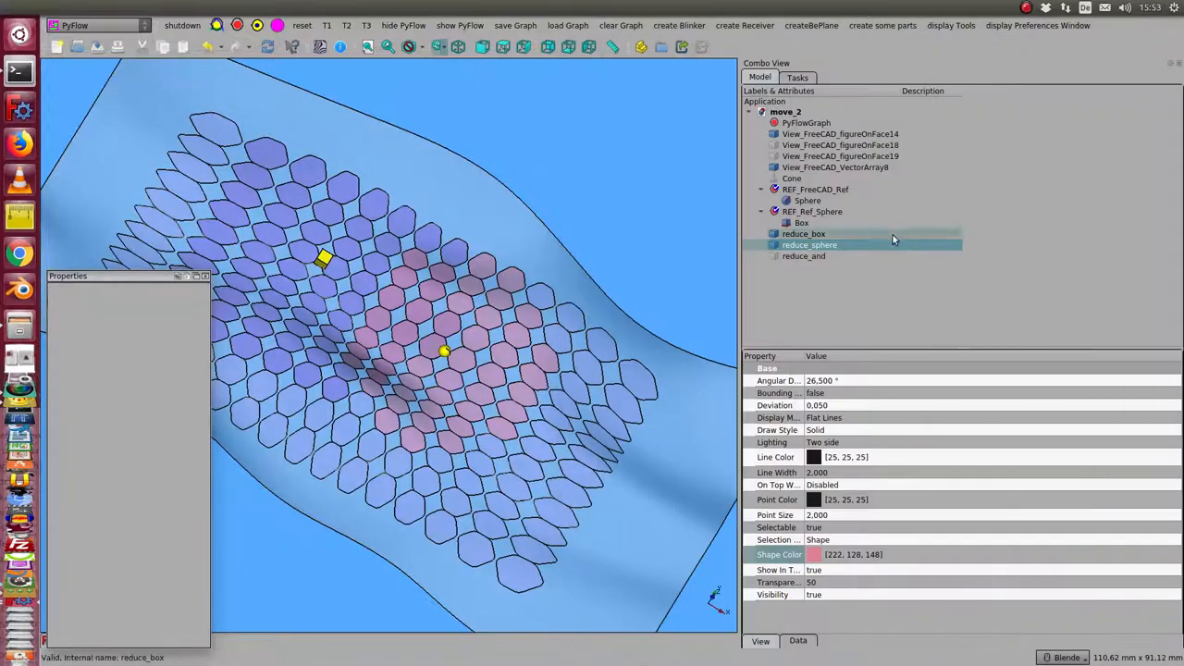
# Select the reduce_and result in the model tree and show the PyFlow node graph
pyautogui.click(804, 257)
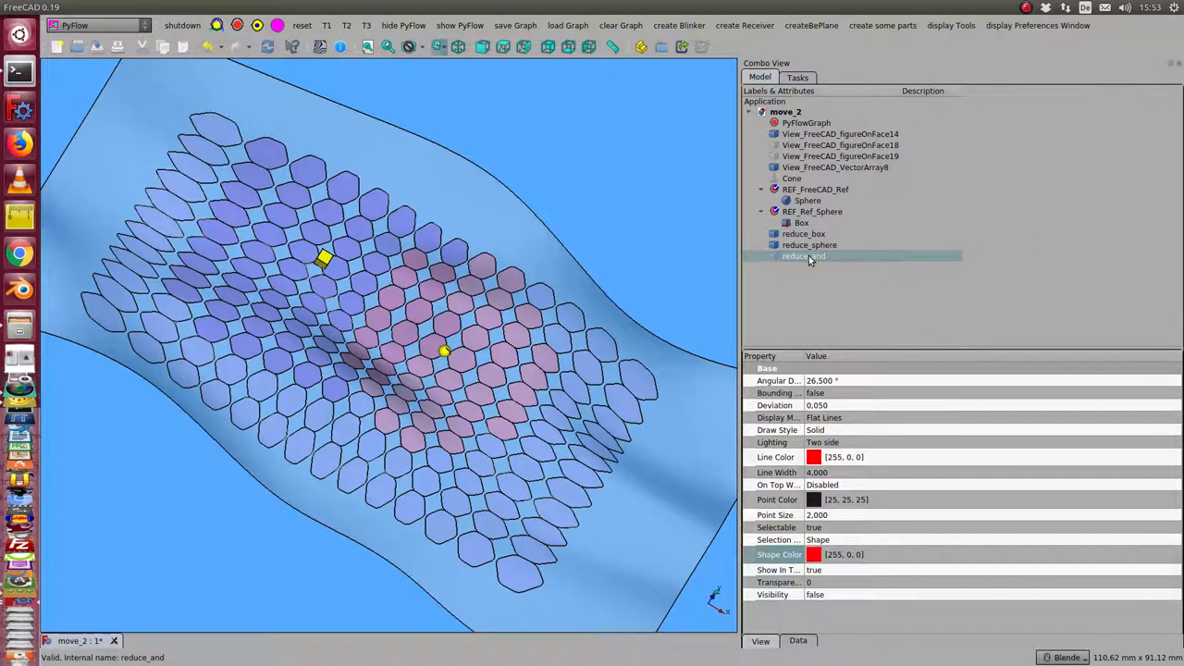
pyautogui.click(810, 245)
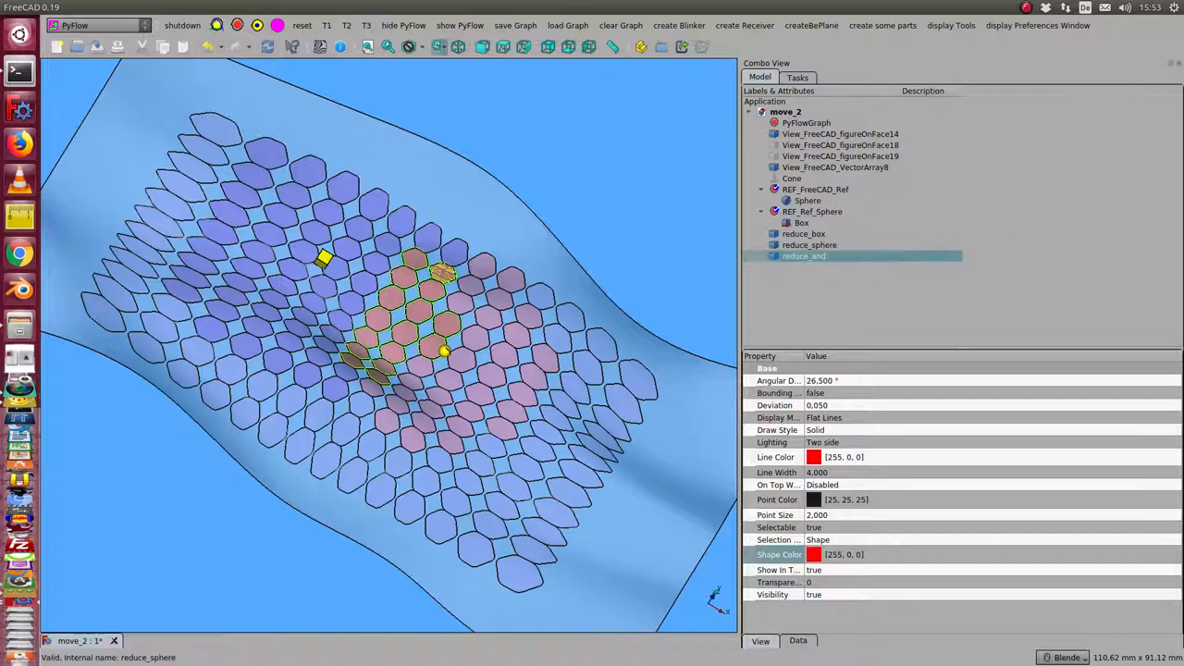
pyautogui.click(460, 25)
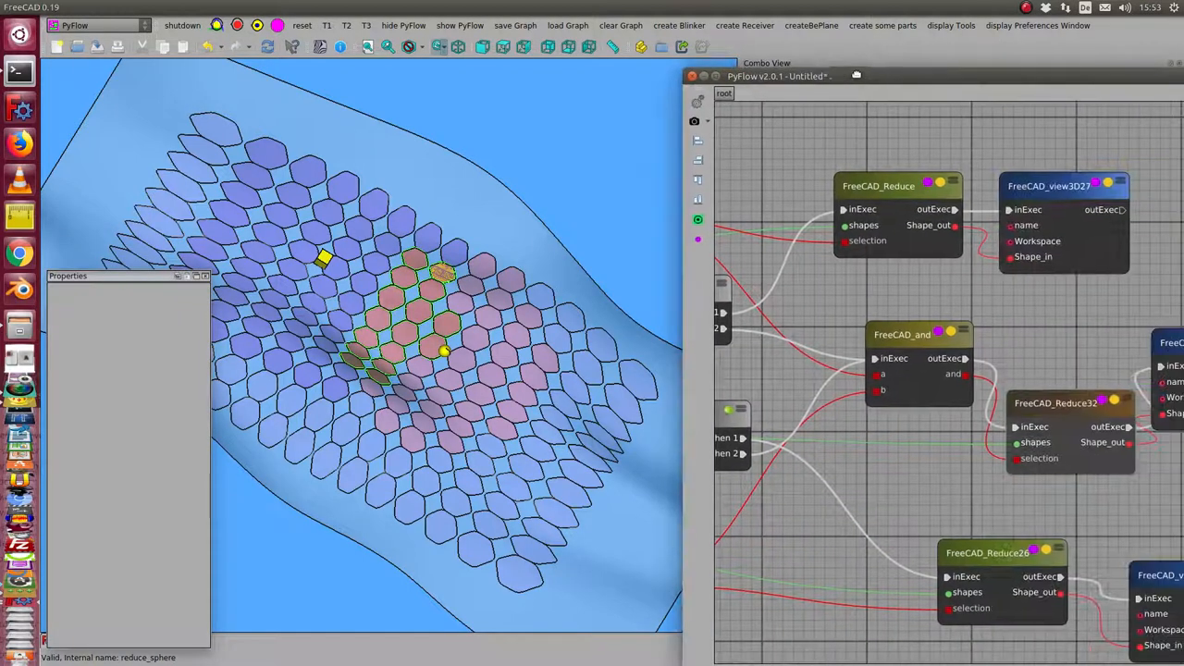
pyautogui.moveTo(460, 302)
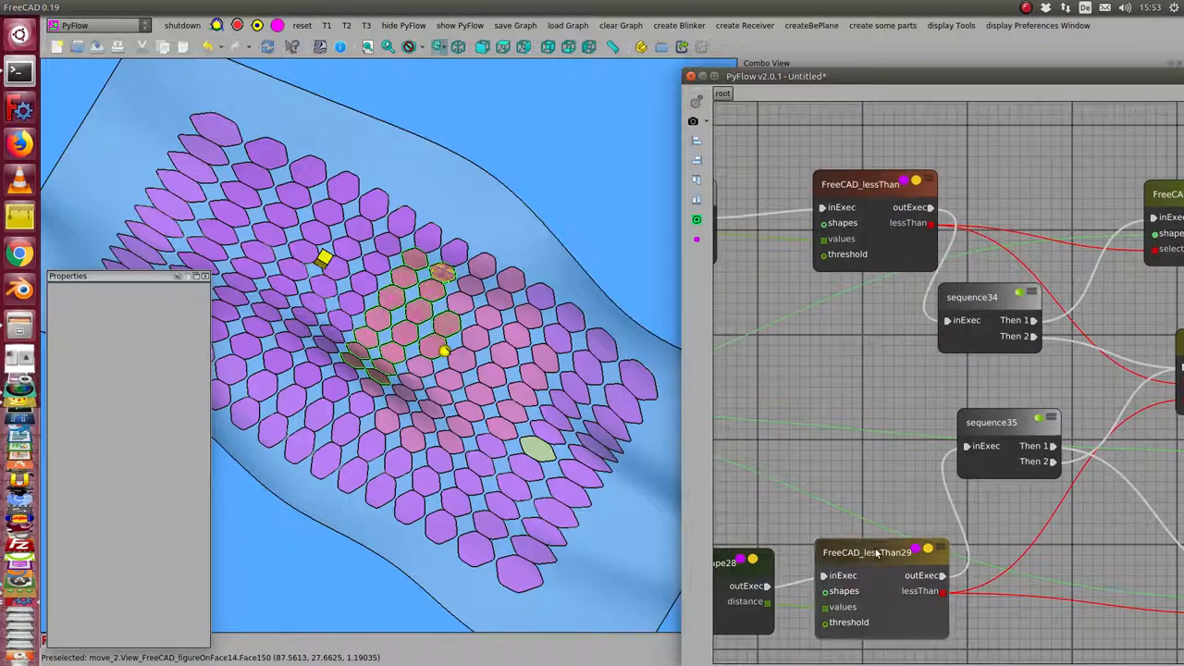
# Change the sphere FreeCAD_lessThan node's threshold from 13.000 to 15.000
pyautogui.click(867, 552)
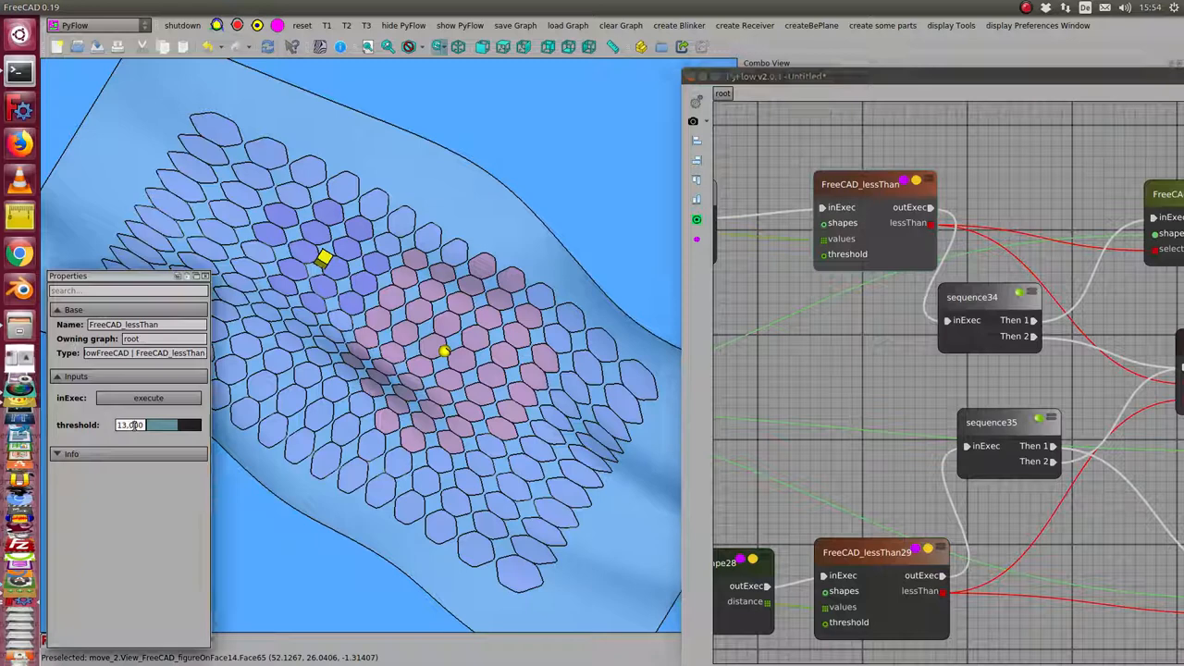
pyautogui.write('15.000')
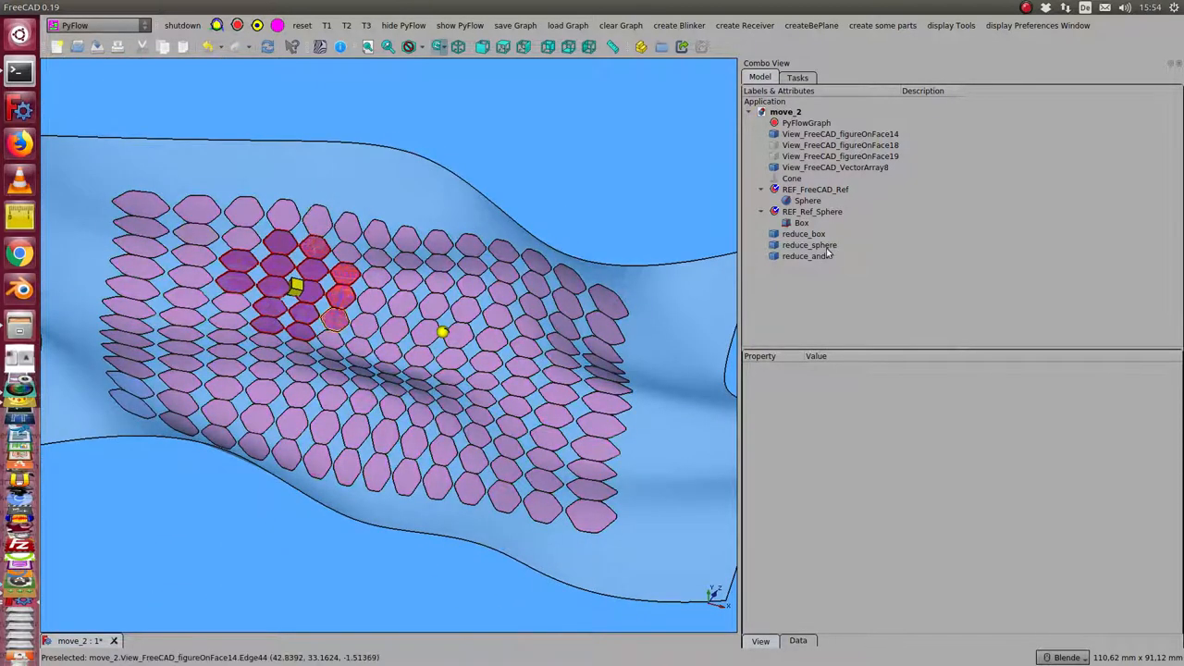
# Hide reduce_sphere in the model tree so only the red overlap faces stand out
pyautogui.click(810, 245)
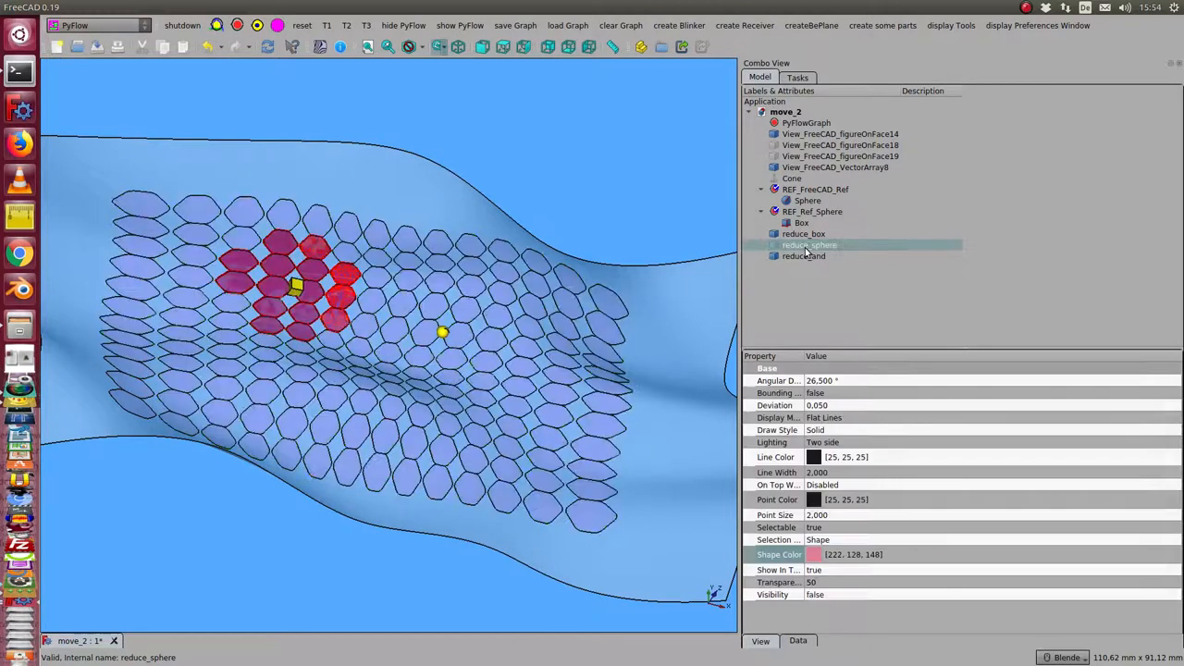
pyautogui.click(804, 234)
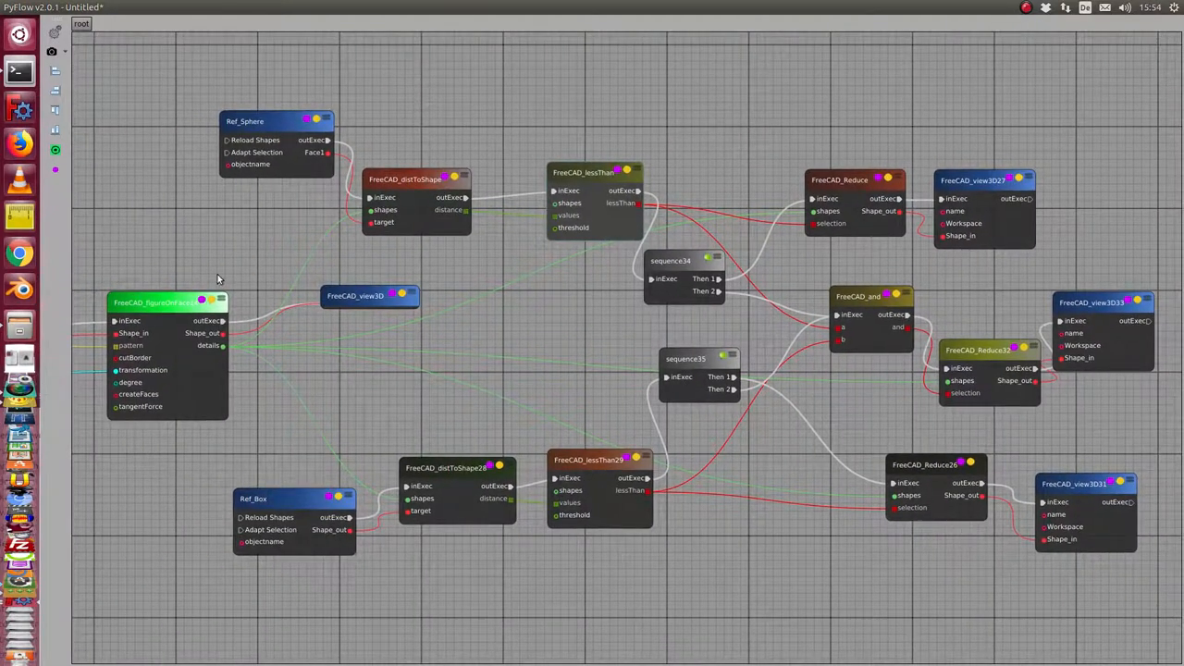
pyautogui.moveTo(189, 394)
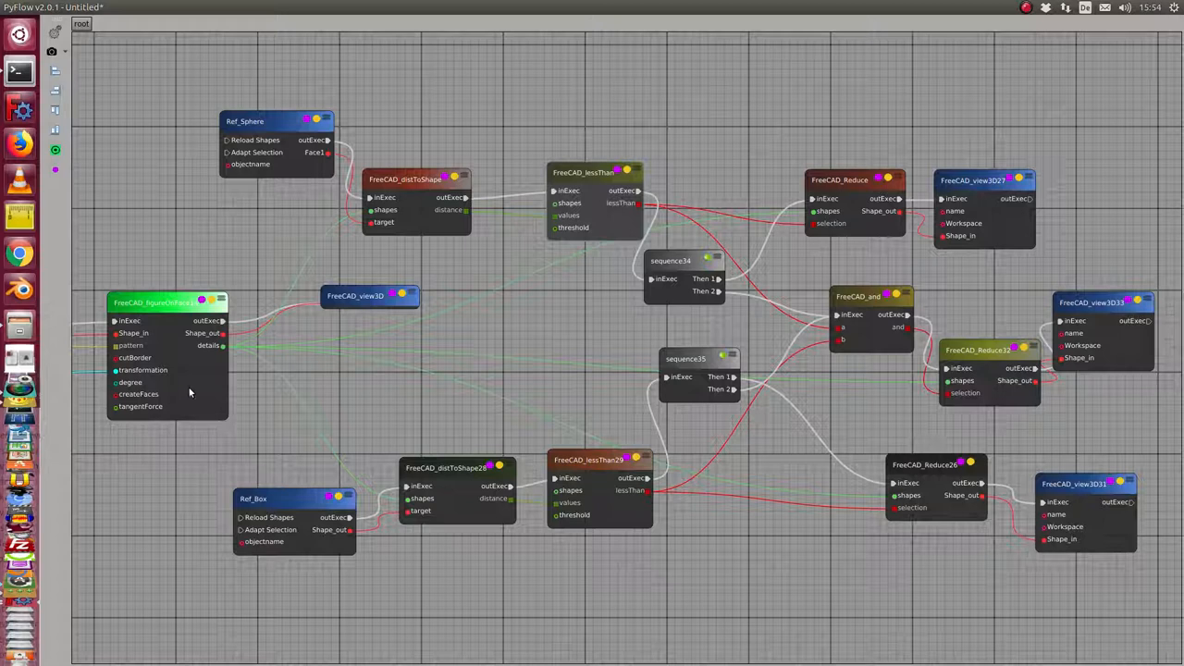
pyautogui.moveTo(271, 123)
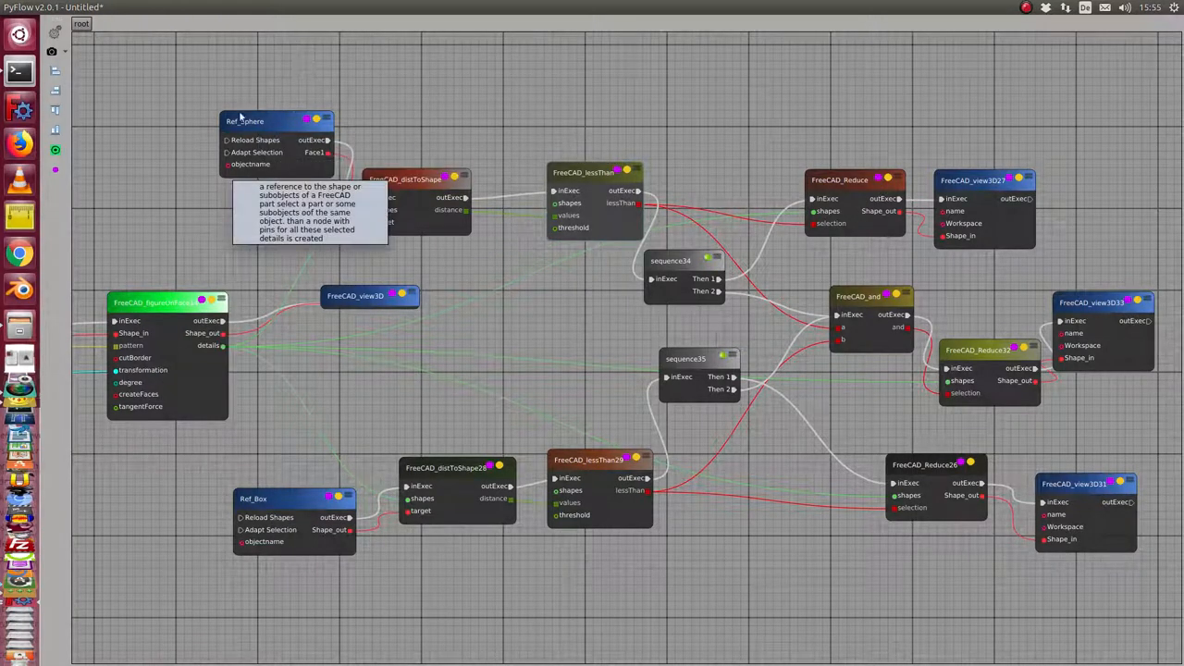
pyautogui.moveTo(558, 201)
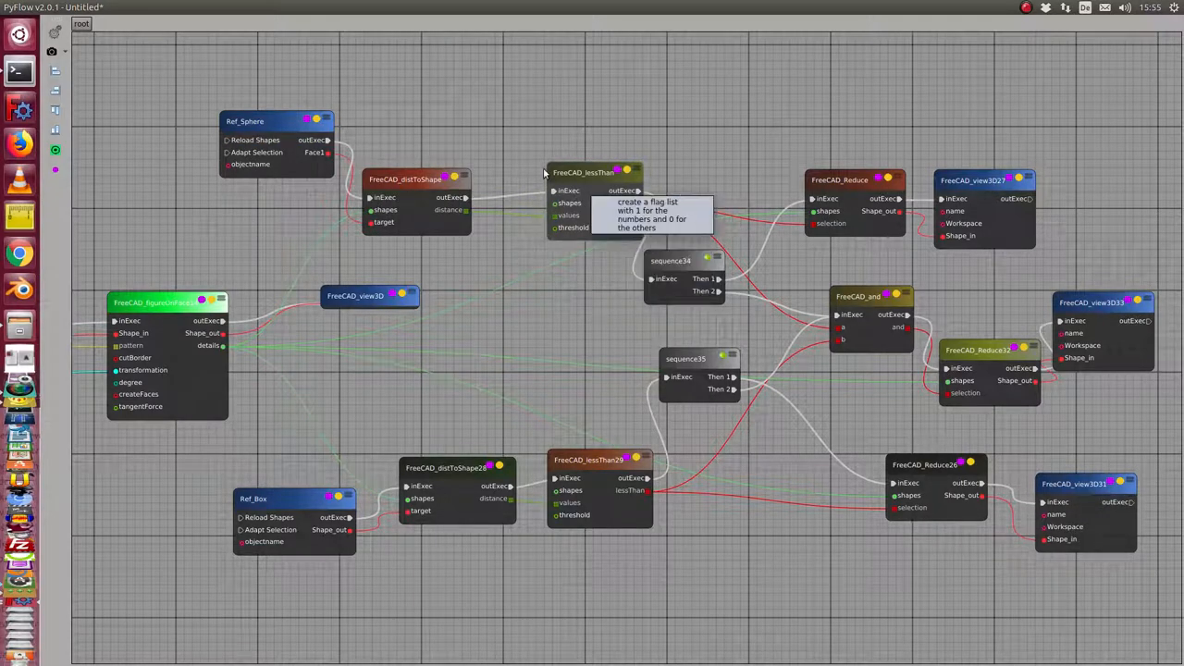
pyautogui.moveTo(761, 203)
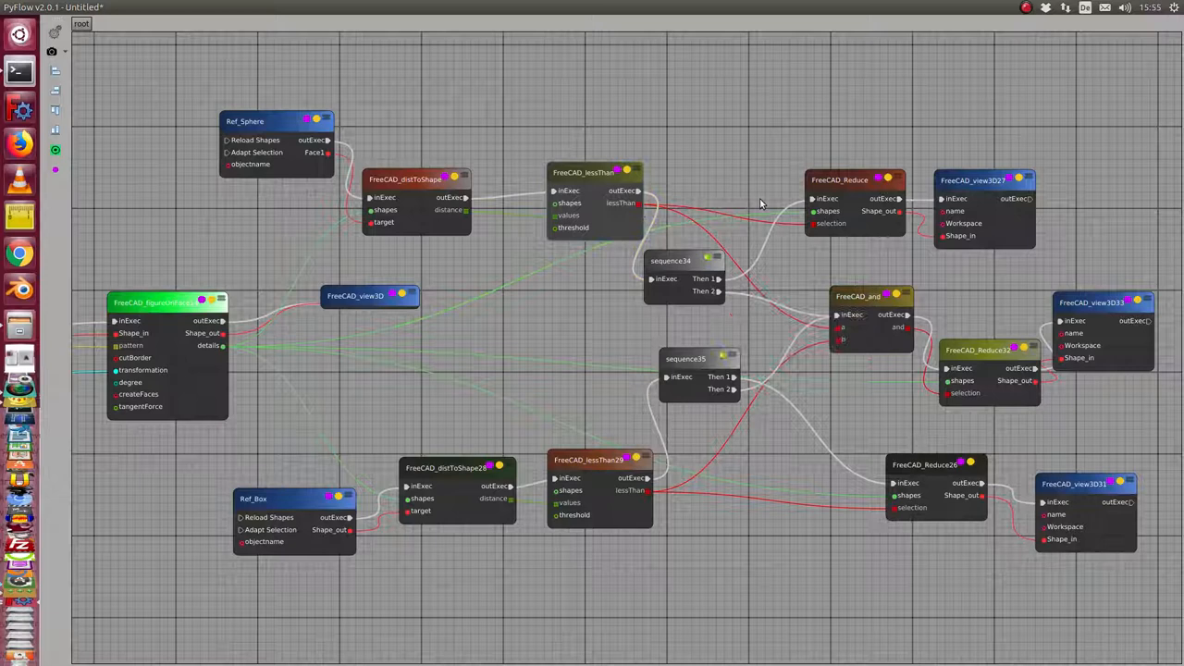
pyautogui.moveTo(846, 182)
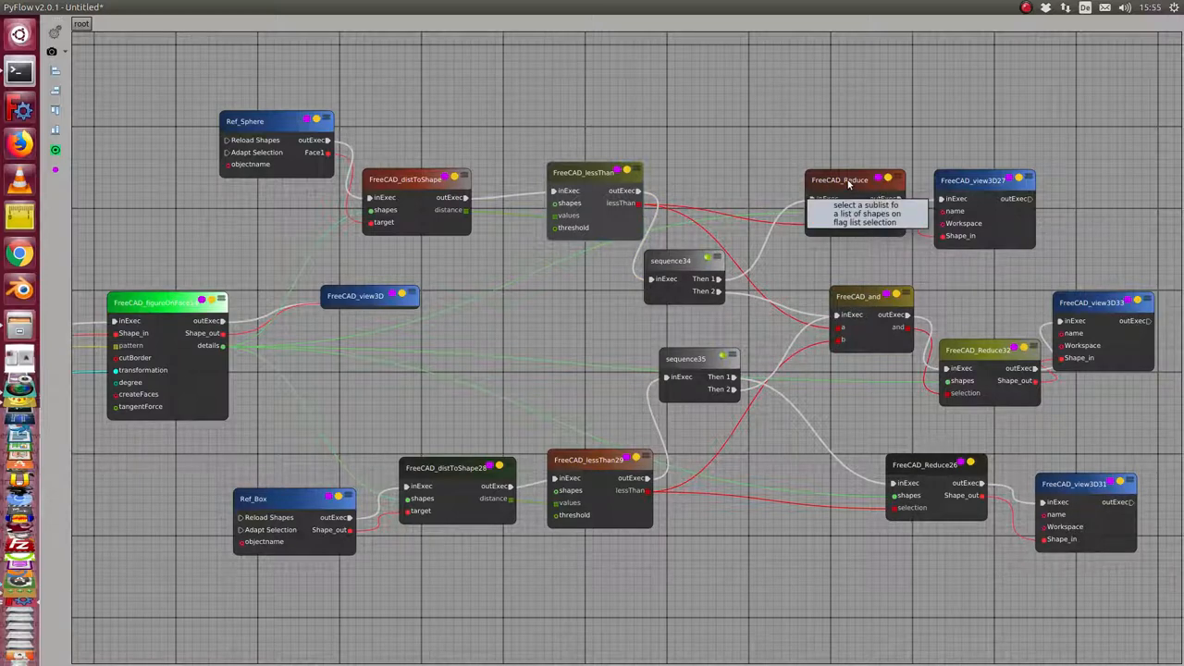
pyautogui.moveTo(984, 200)
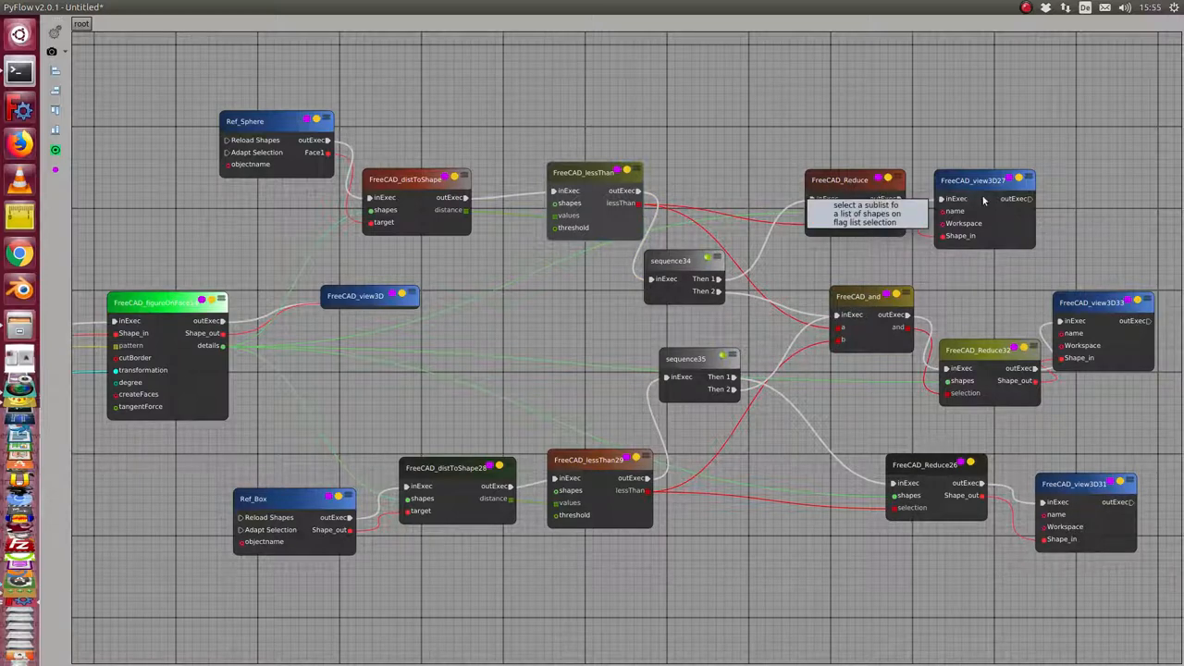
pyautogui.moveTo(981, 190)
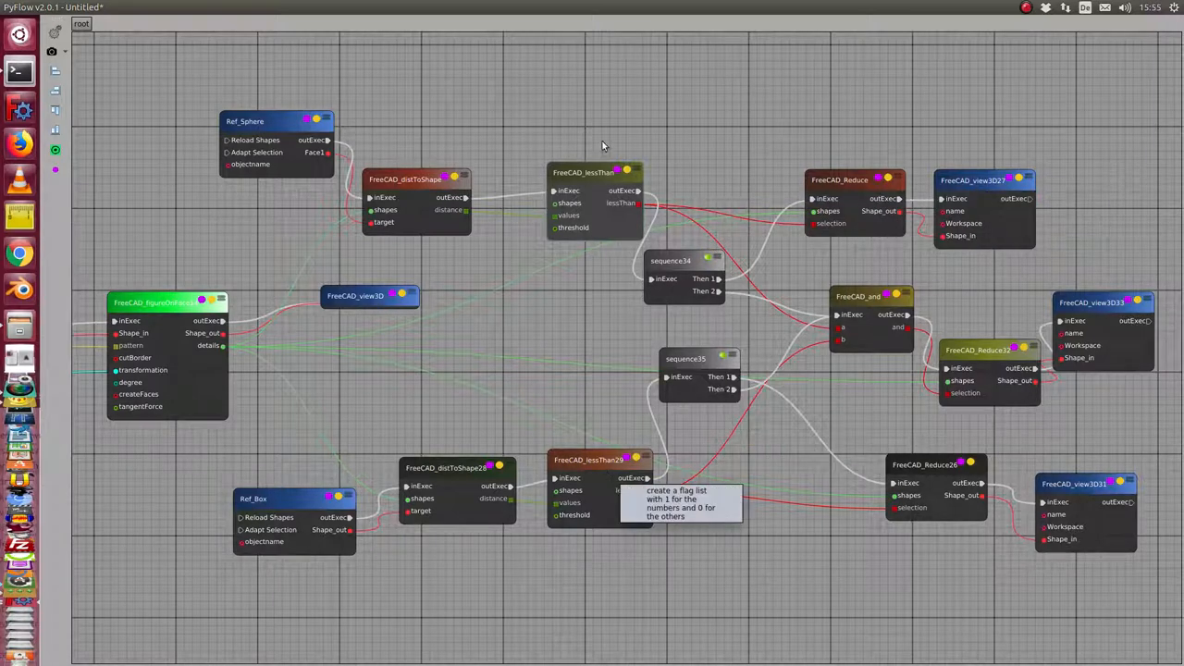
pyautogui.moveTo(587, 506)
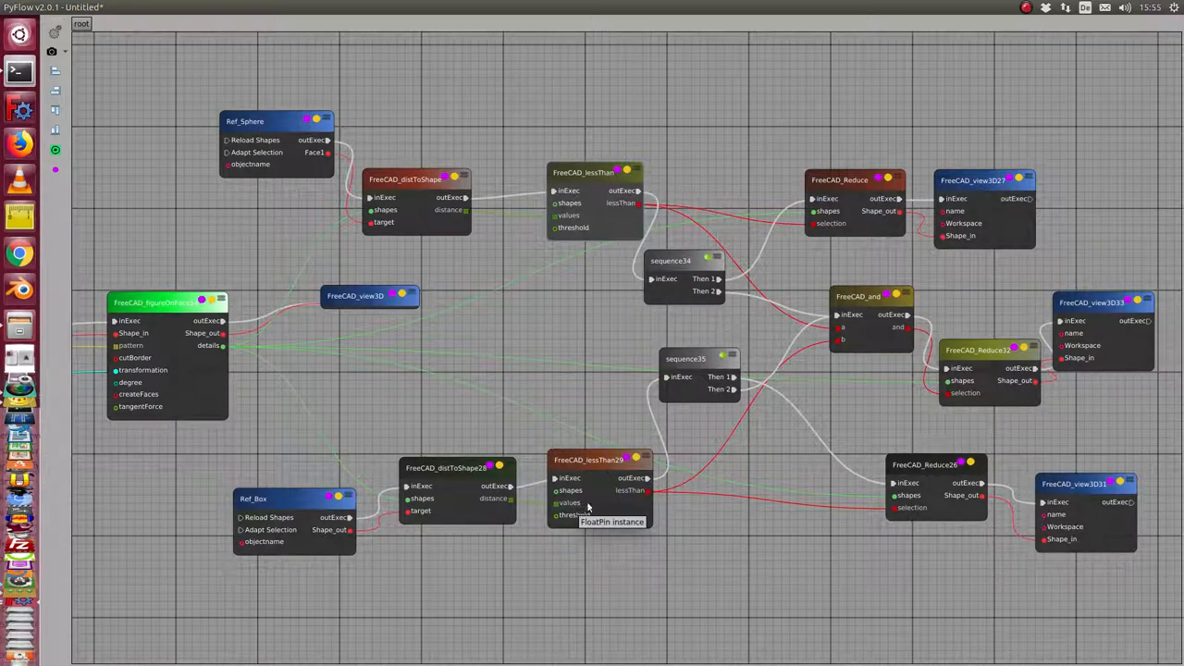
pyautogui.moveTo(860, 307)
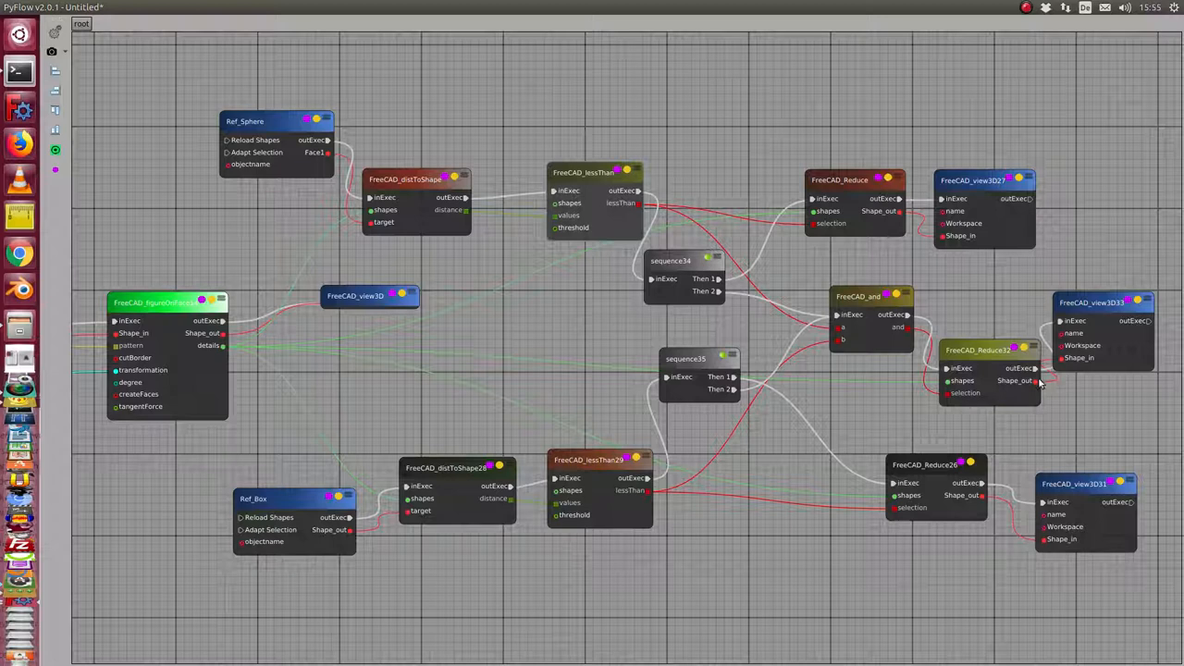
pyautogui.moveTo(584, 358)
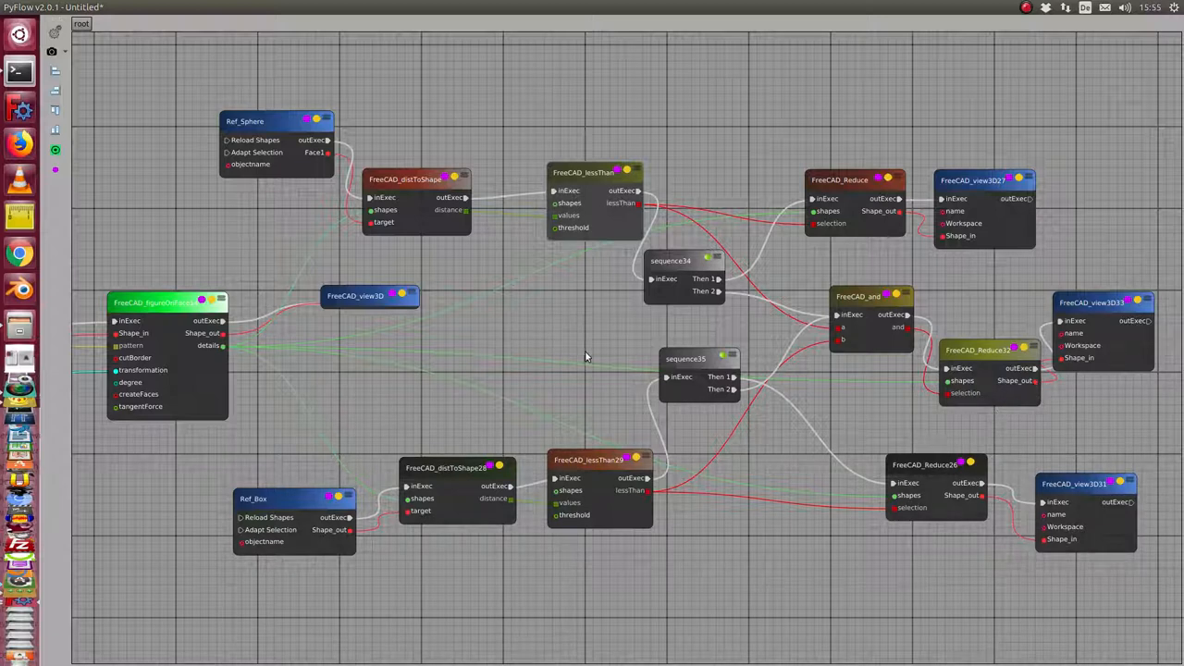